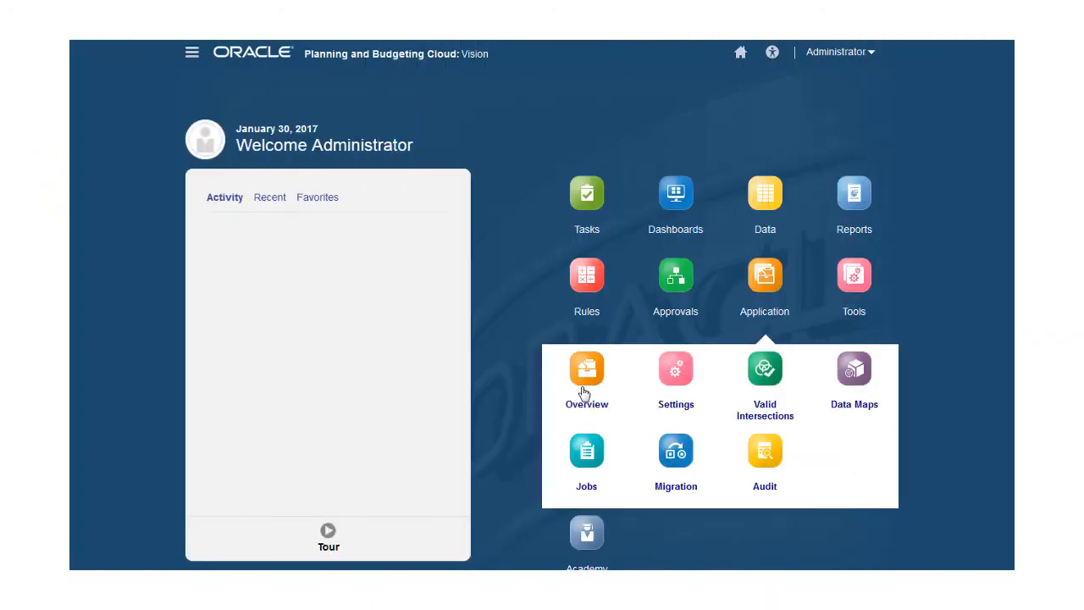
Review the application overview and the Inbox/Outbox file explorer, then return home
{"action": "left_click", "coordinate": [586, 376]}
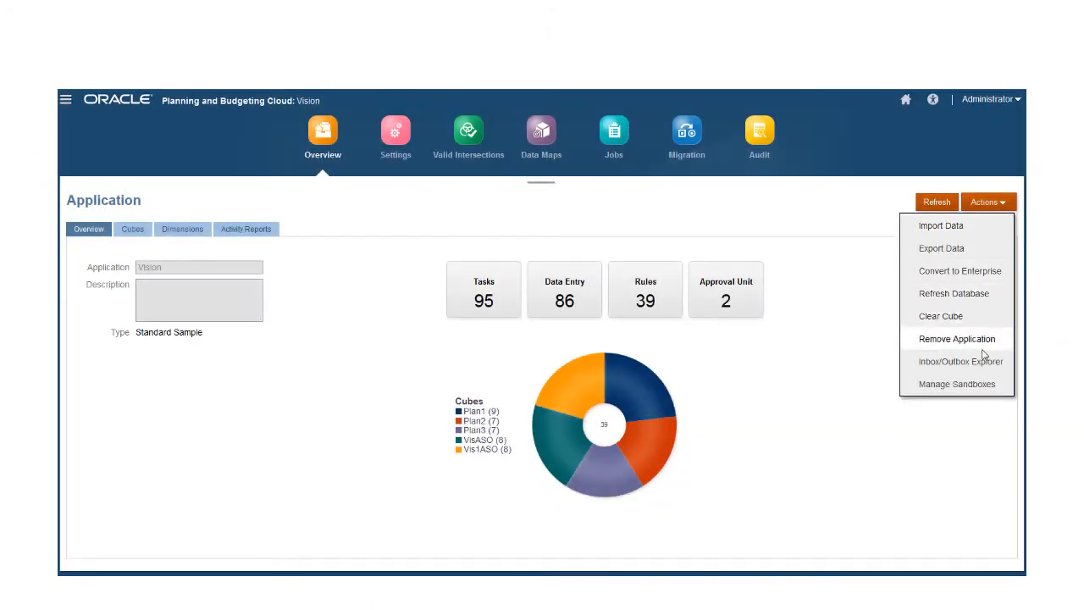
{"action": "left_click", "coordinate": [962, 361]}
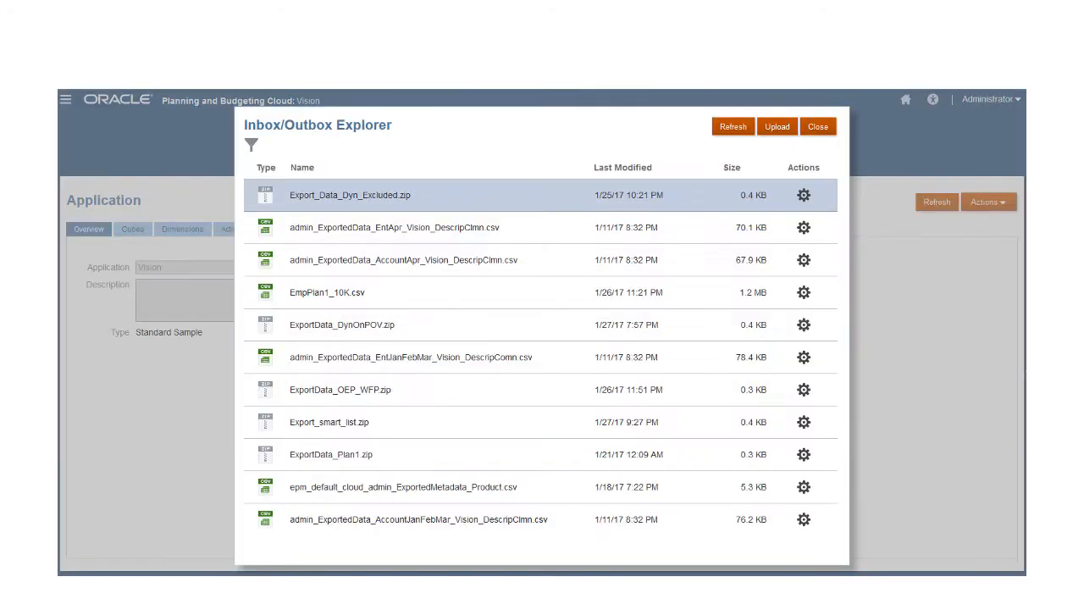
{"action": "left_click", "coordinate": [817, 125]}
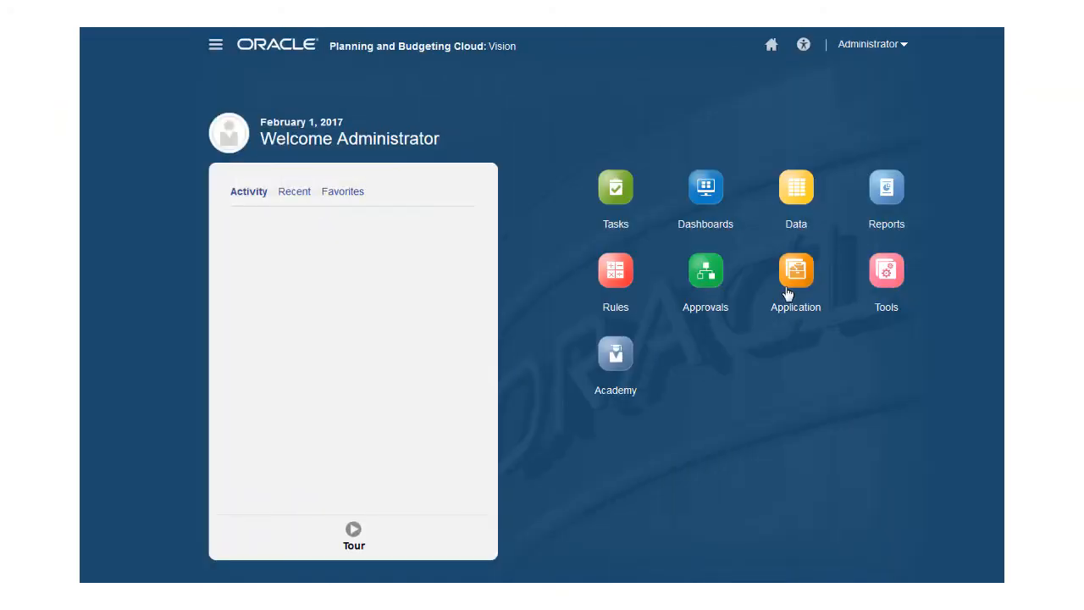
Create a new Import Data definition for the local comma-delimited Planning file accounts.csv
{"action": "left_click", "coordinate": [797, 271]}
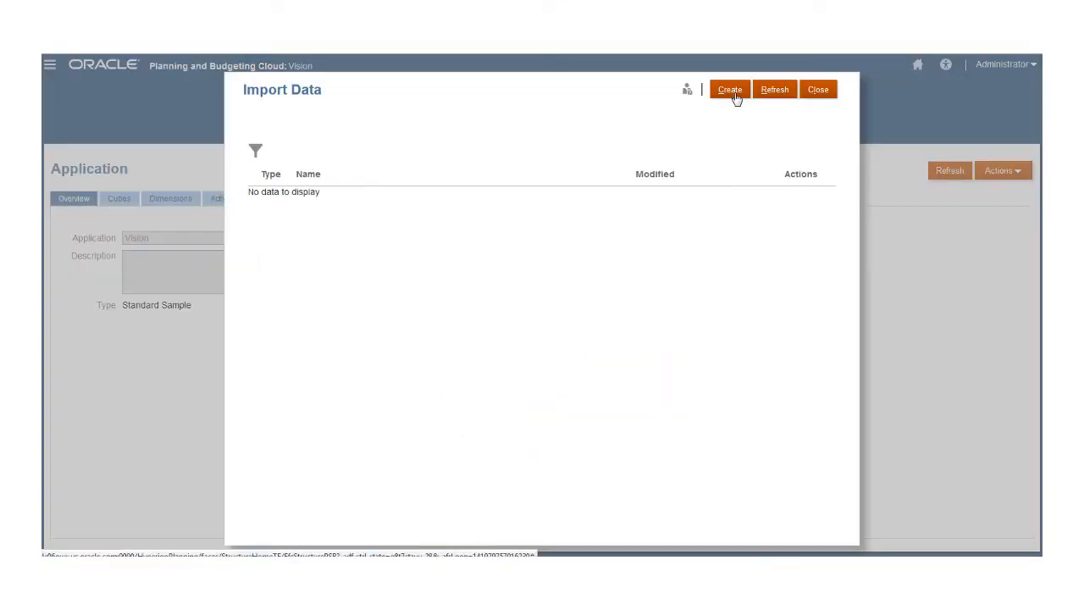
{"action": "left_click", "coordinate": [728, 88]}
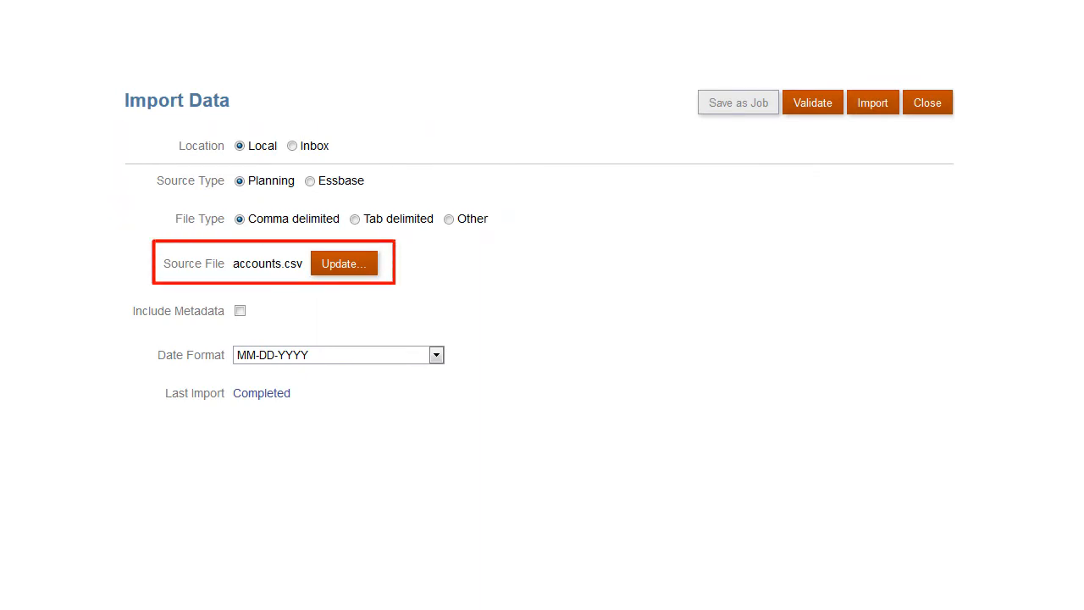
Try Essbase, return to Planning, and read accounts_automate.csv from the Inbox with metadata included
{"action": "left_click", "coordinate": [308, 185]}
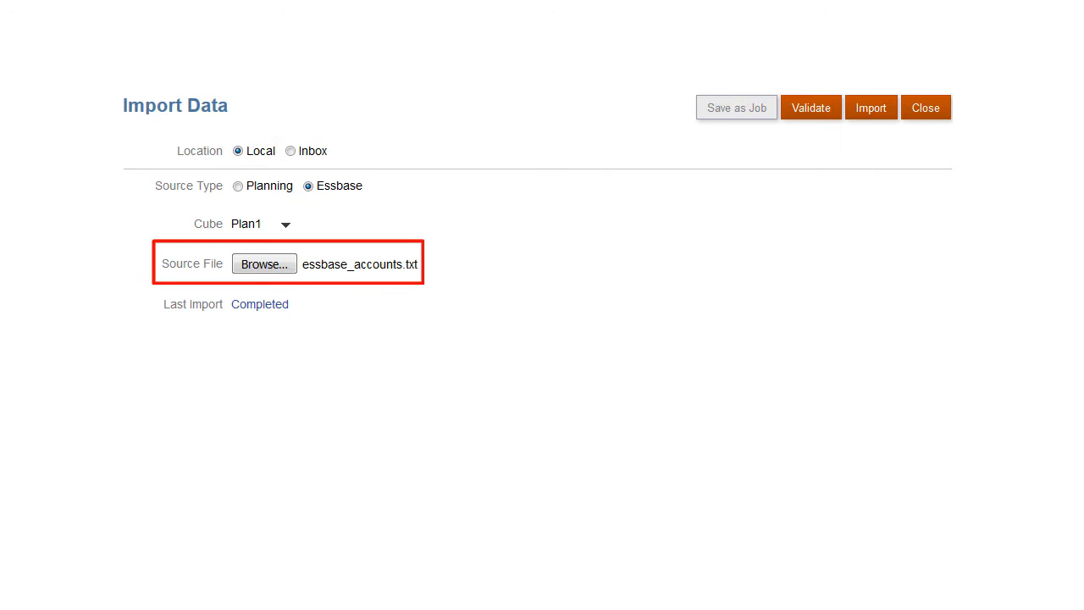
{"action": "left_click", "coordinate": [238, 179]}
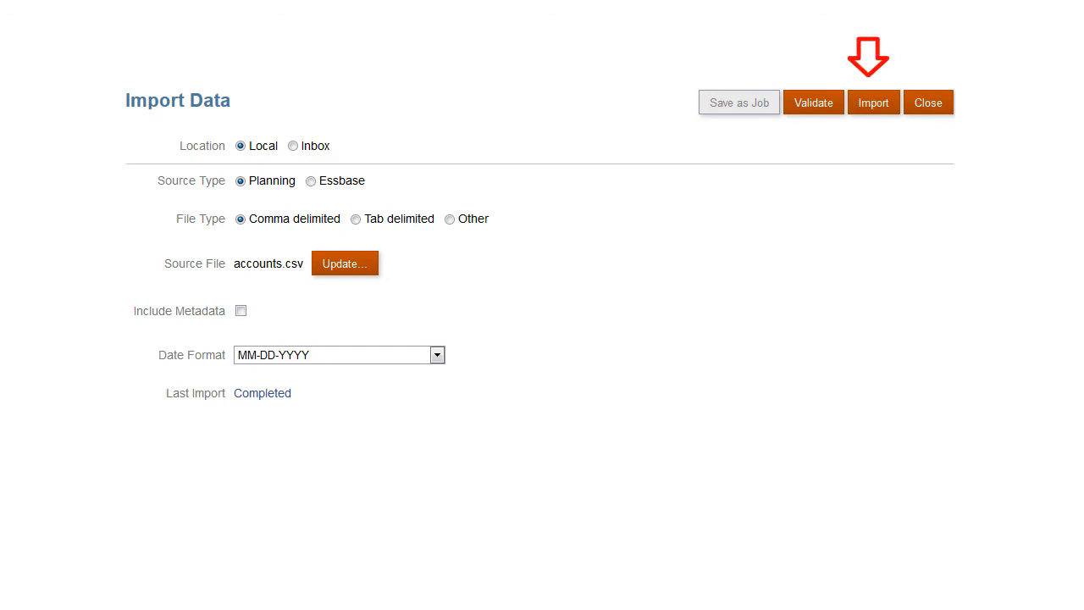
{"action": "left_click", "coordinate": [293, 105]}
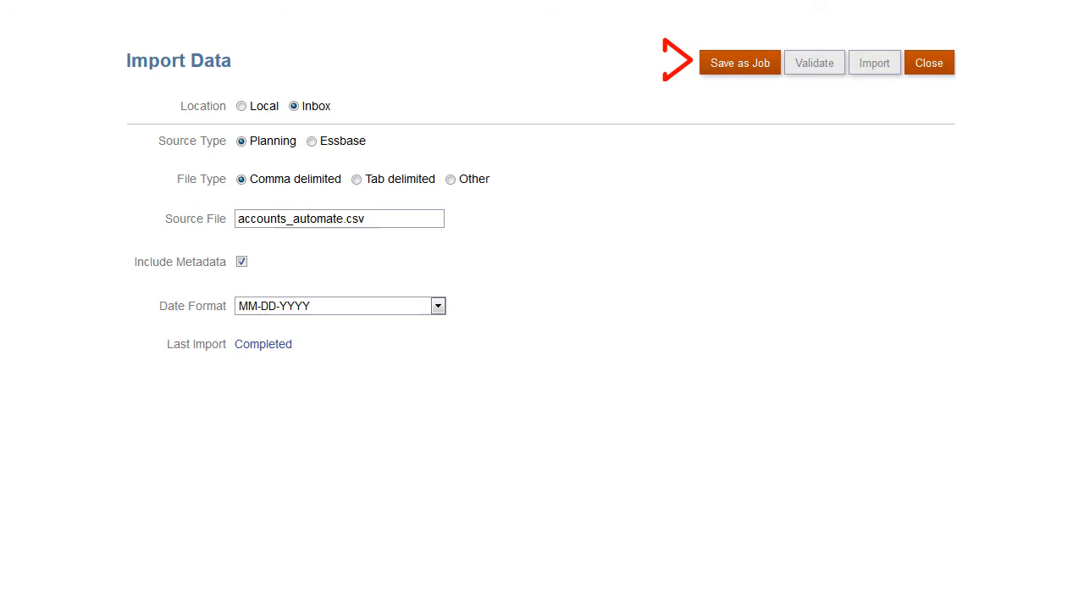
Save the import as job accounts_auto_import and begin scheduling an Import Data job
{"action": "left_click", "coordinate": [928, 62]}
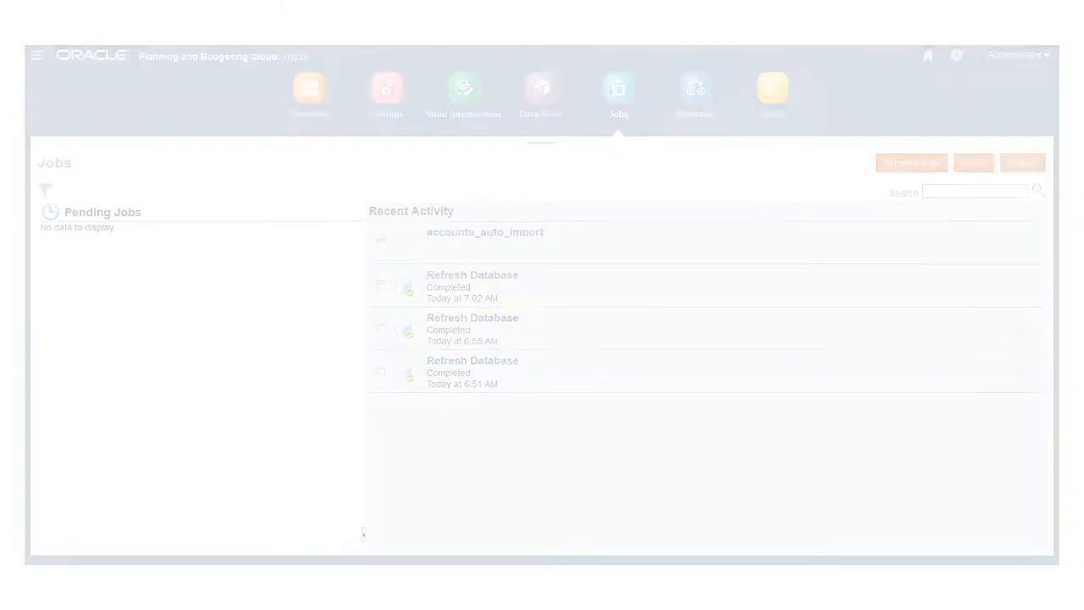
{"action": "left_click", "coordinate": [912, 162]}
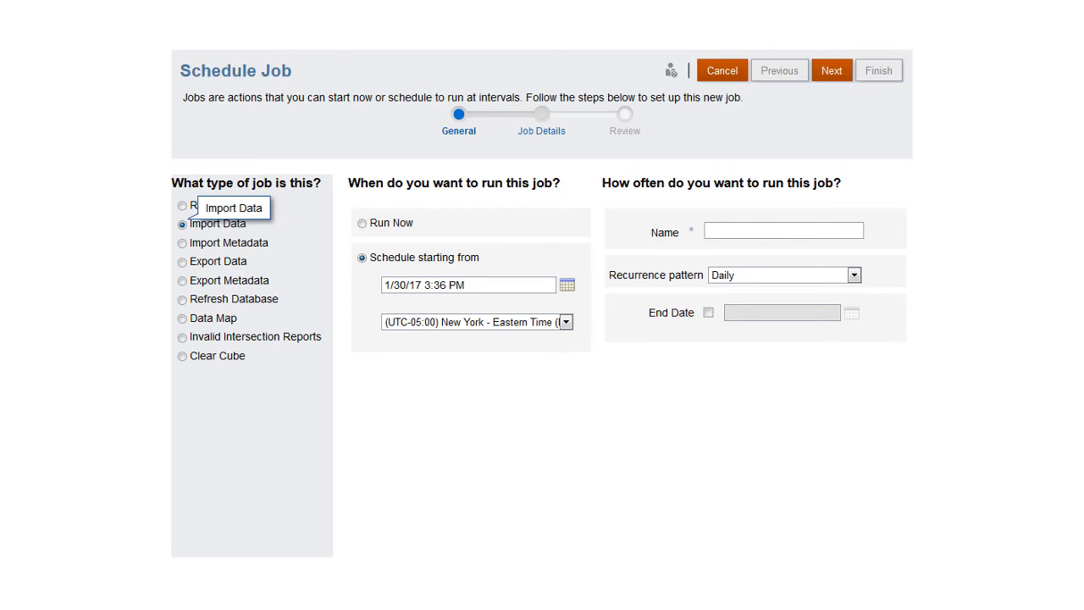